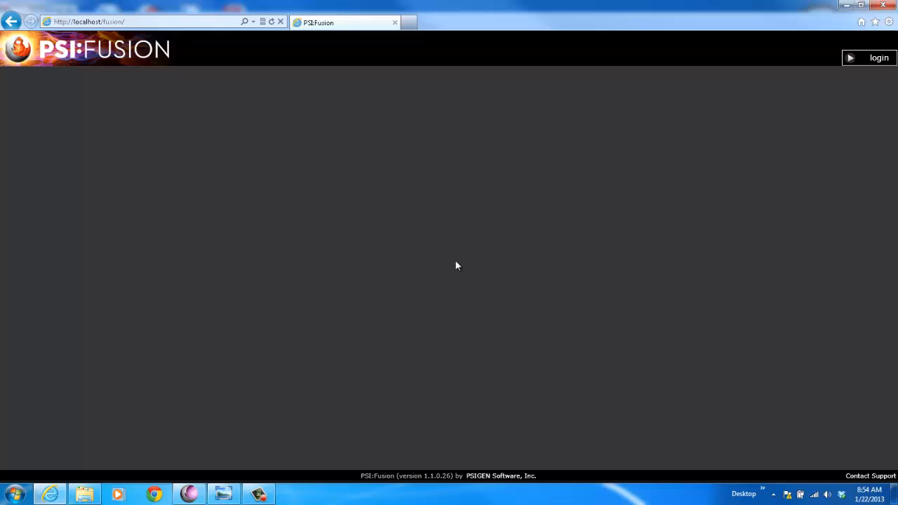
mouse_move(531, 263)
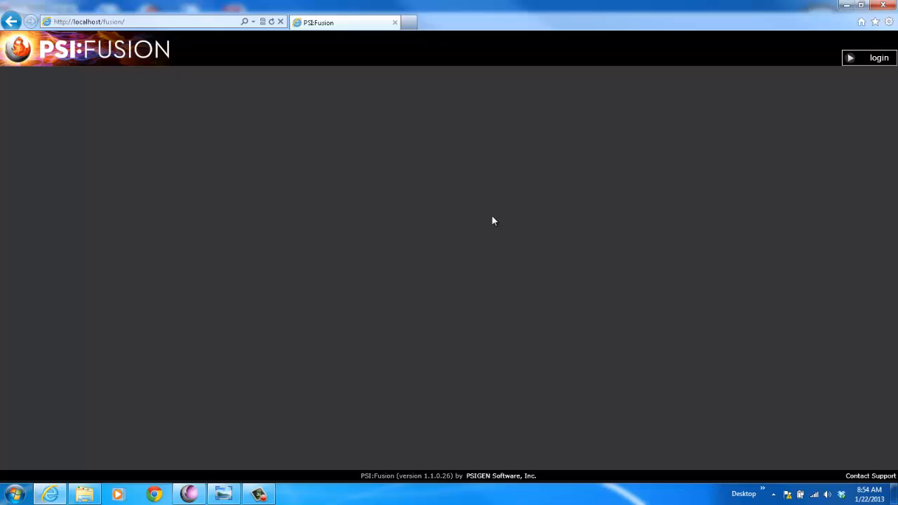
mouse_move(877, 68)
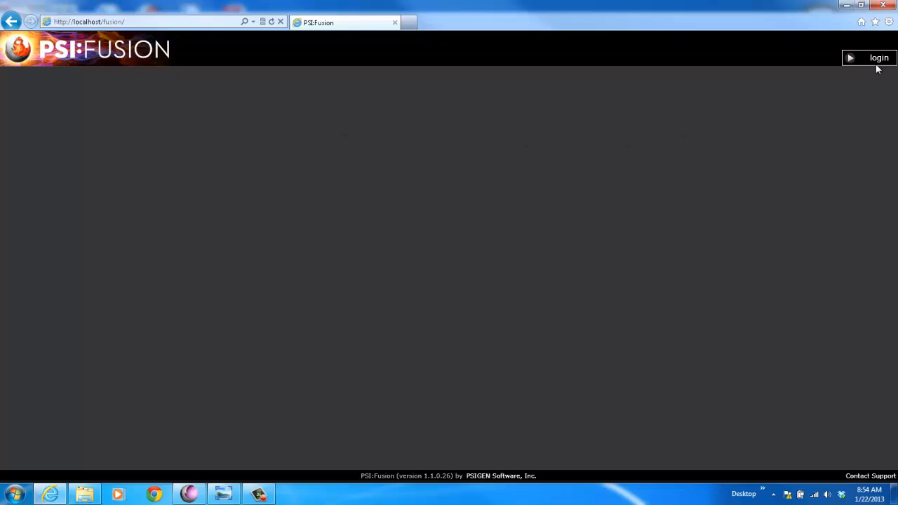
Bring up the PSI:Fusion sign-in dialog from the top-right login button
left_click(878, 58)
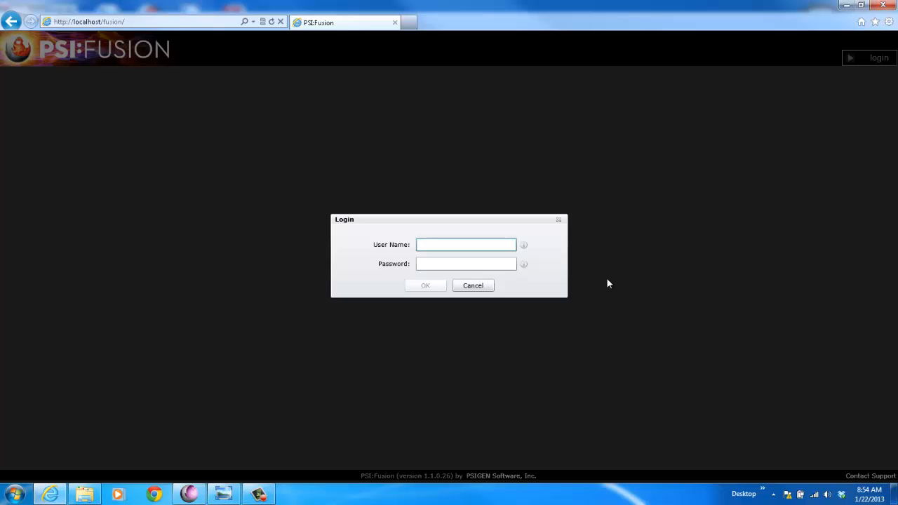
Sign in with user name legal01 and its password
left_click(465, 244)
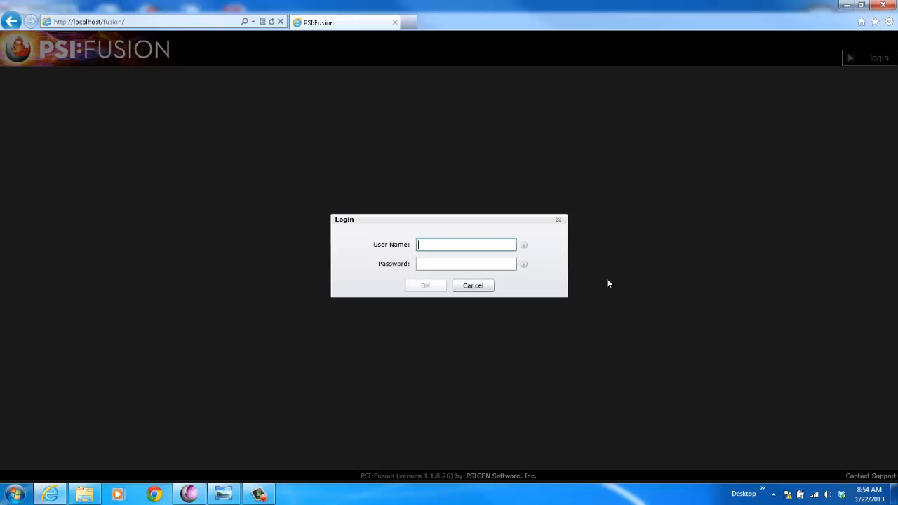
type("legal01")
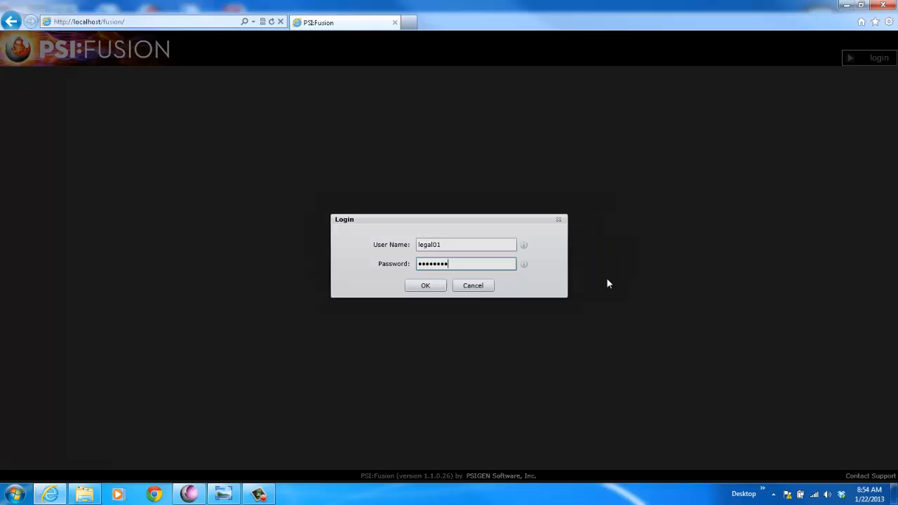
left_click(425, 285)
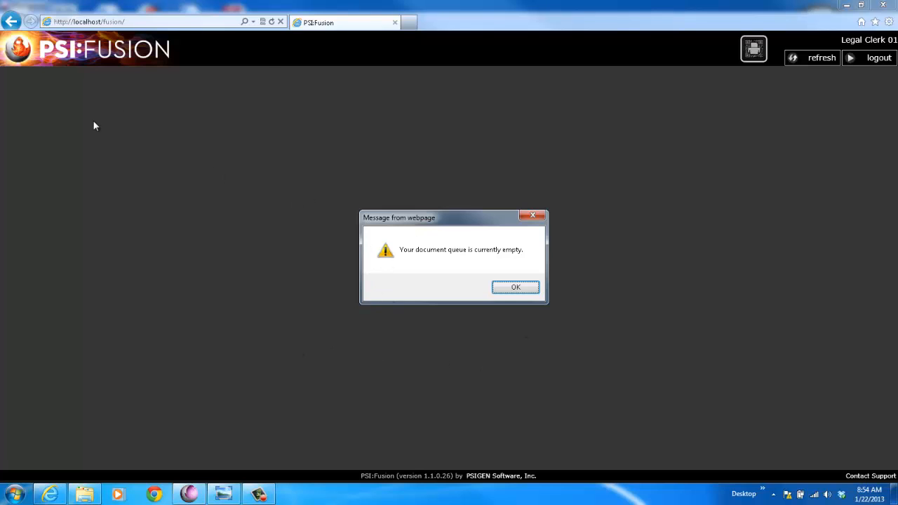
Dismiss the empty-queue message and open the Barcode Generator
left_click(516, 287)
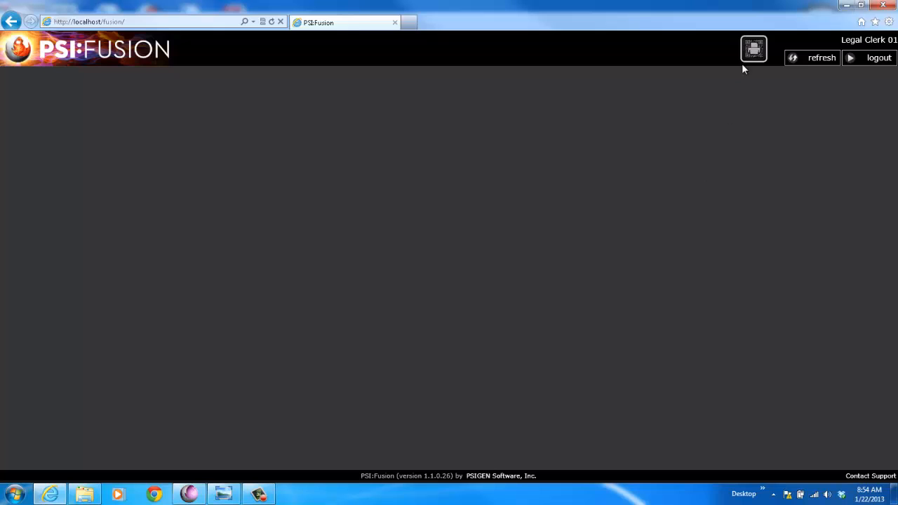
mouse_move(753, 53)
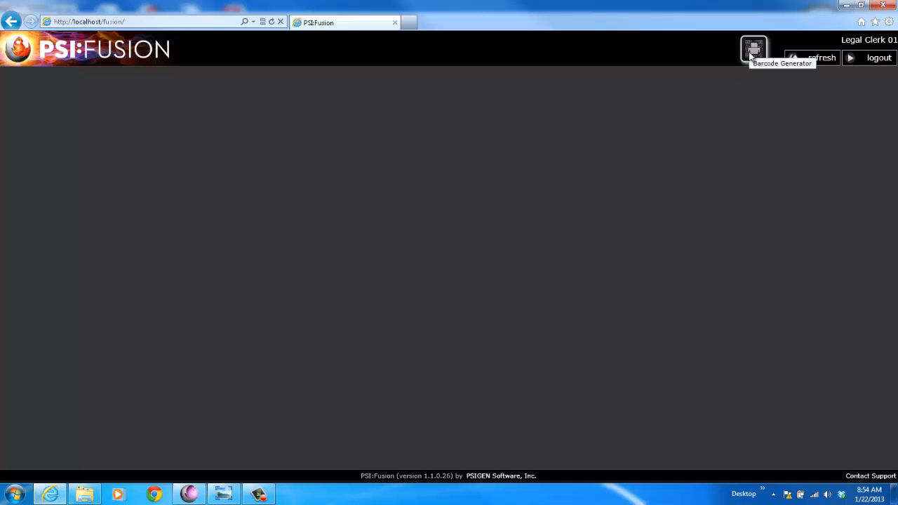
left_click(753, 48)
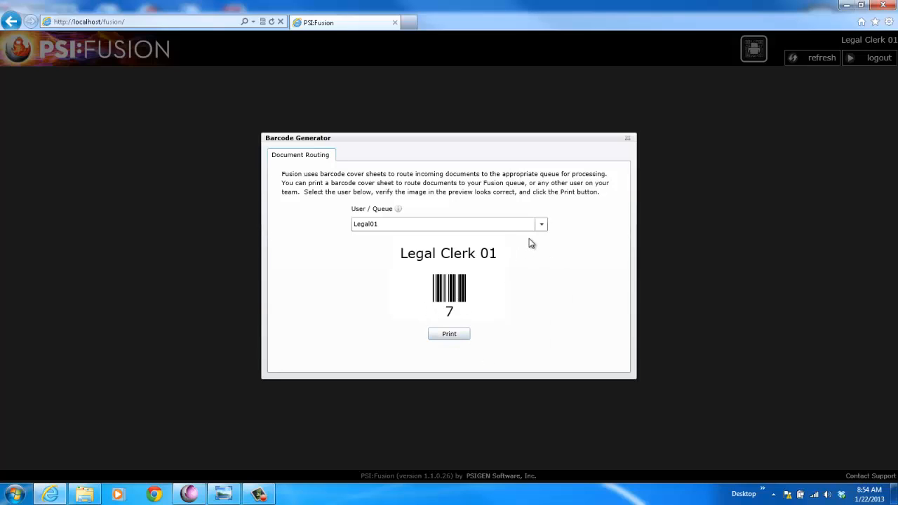
Review the User / Queue list, keep Legal Clerk 01 (Legal01) selected, and close the generator
left_click(541, 224)
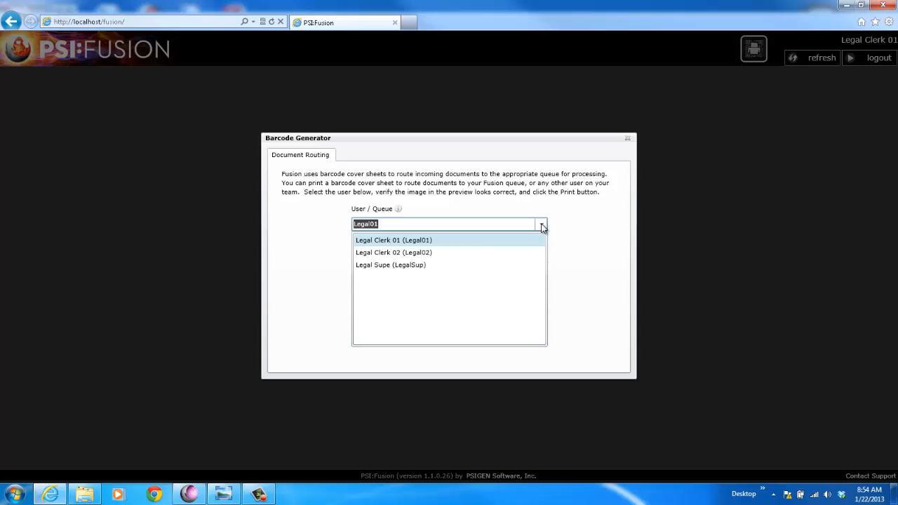
mouse_move(416, 258)
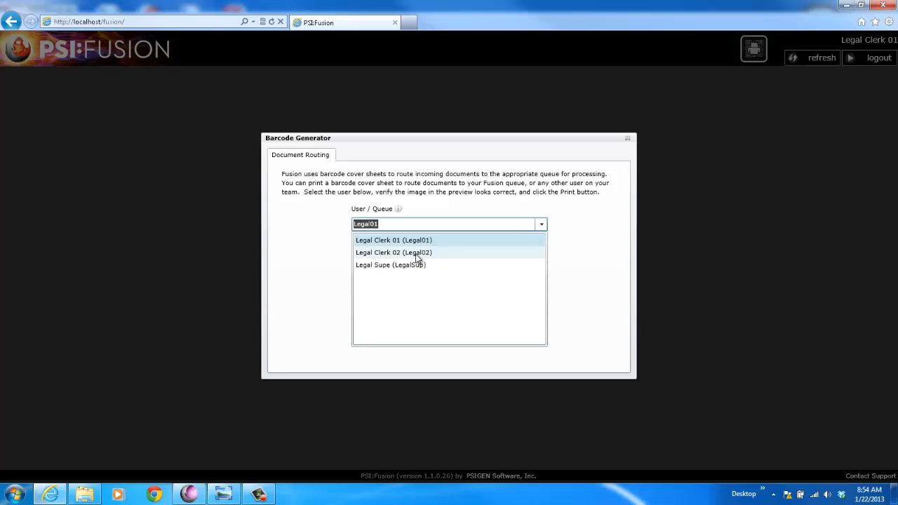
mouse_move(413, 274)
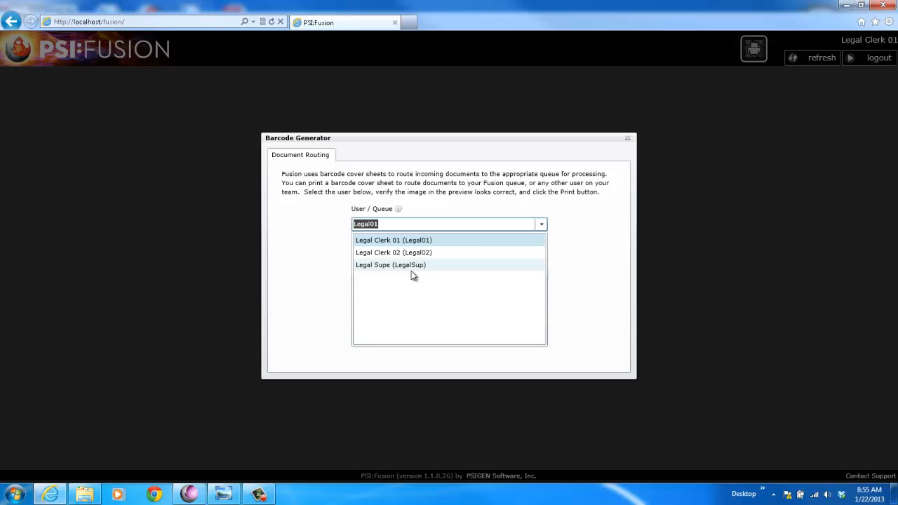
left_click(394, 240)
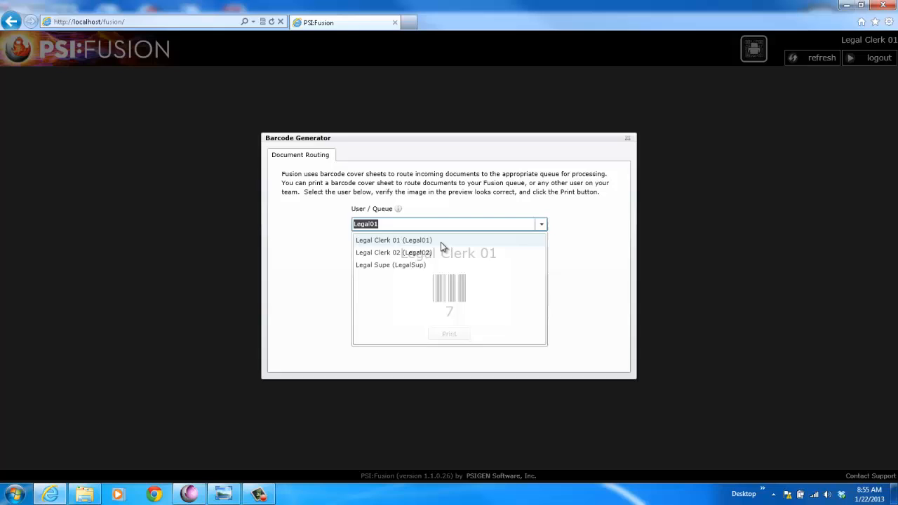
left_click(393, 240)
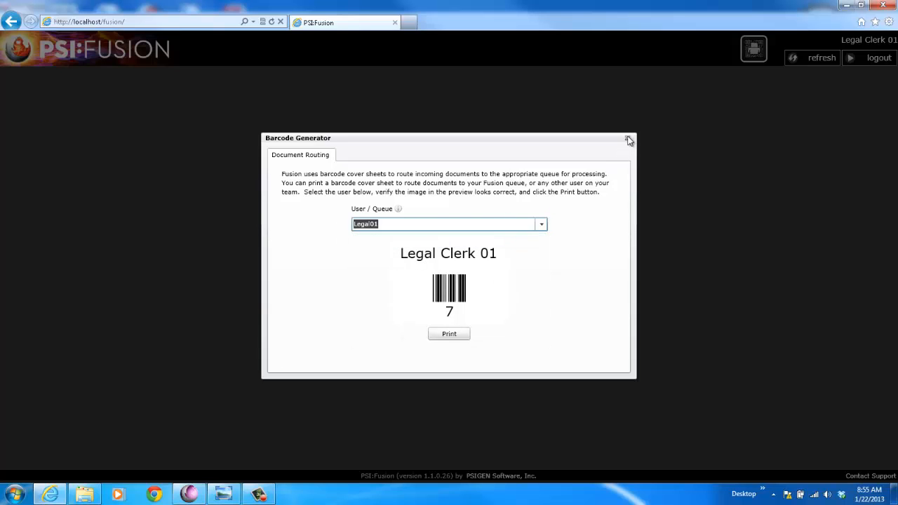
left_click(628, 138)
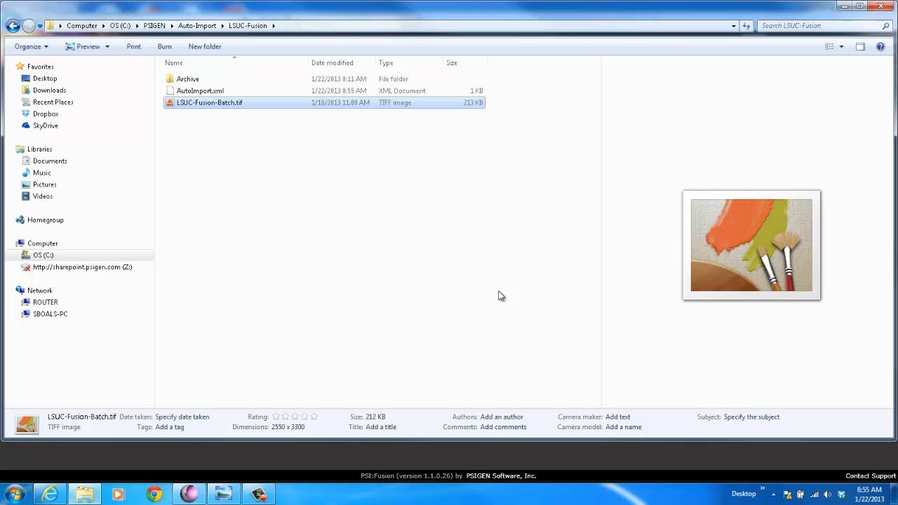
mouse_move(314, 197)
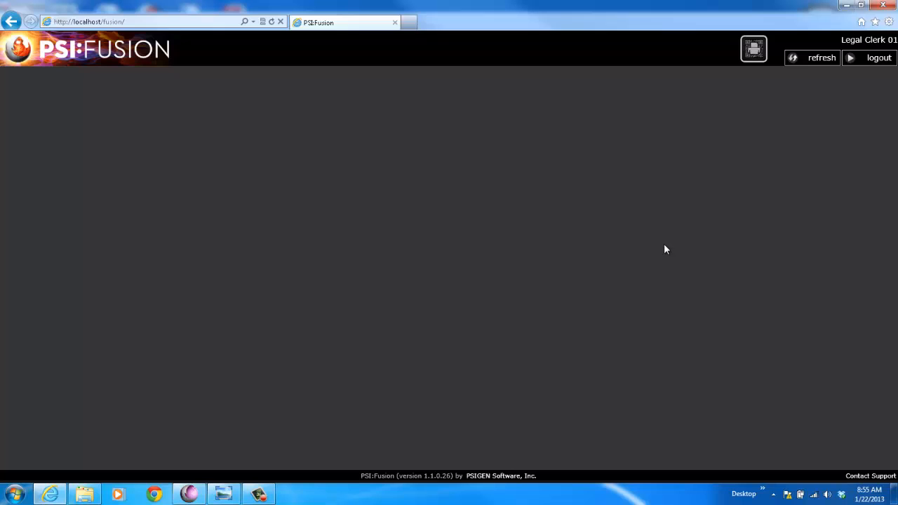
mouse_move(821, 57)
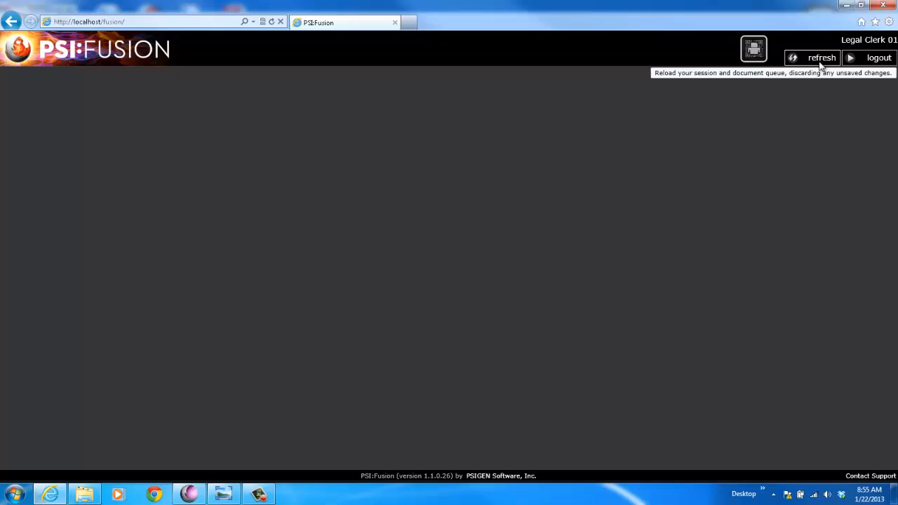
Refresh the session to pull the two imported documents into the queue
left_click(820, 58)
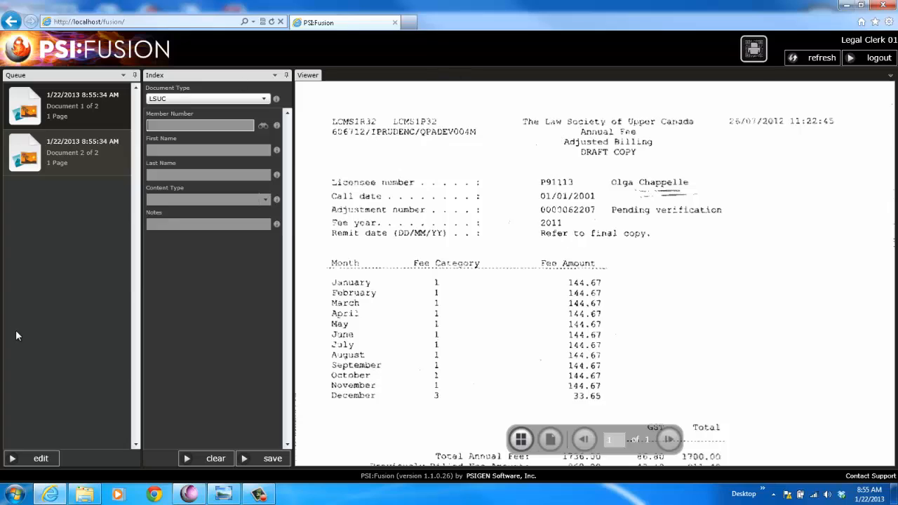
mouse_move(221, 101)
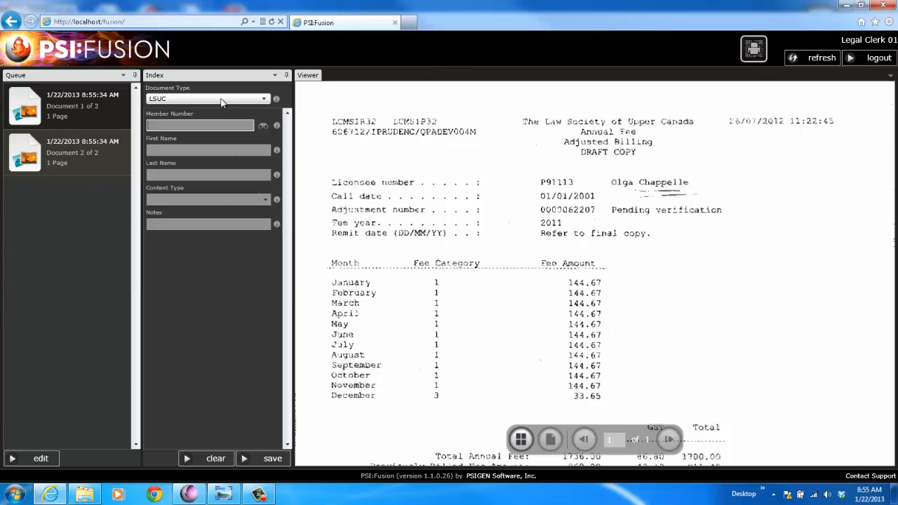
mouse_move(289, 206)
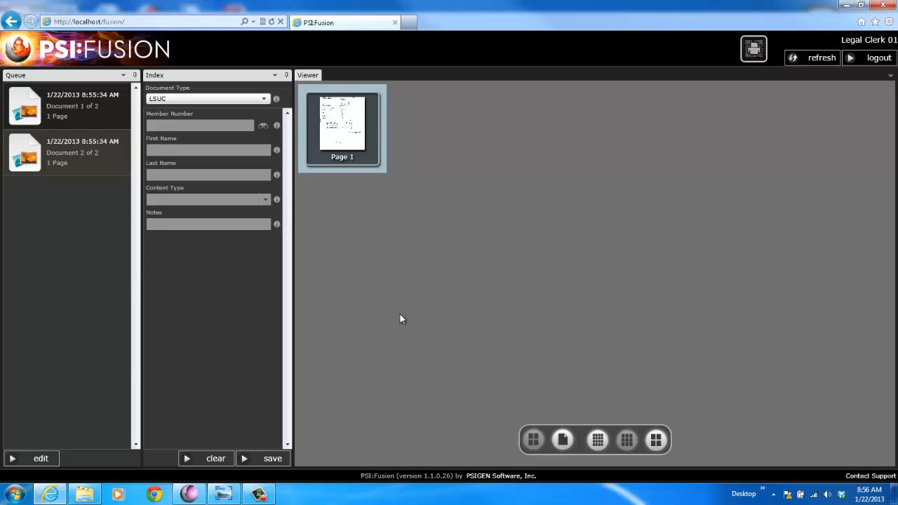
mouse_move(444, 290)
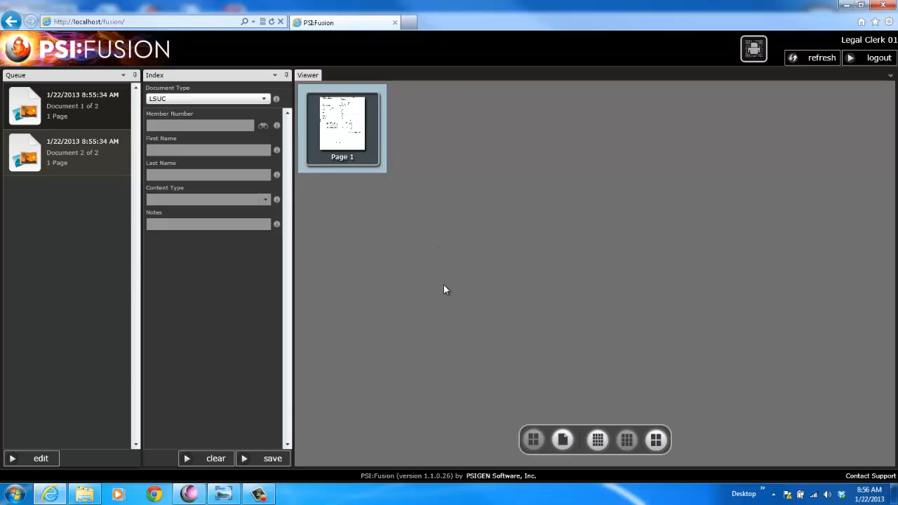
mouse_move(671, 212)
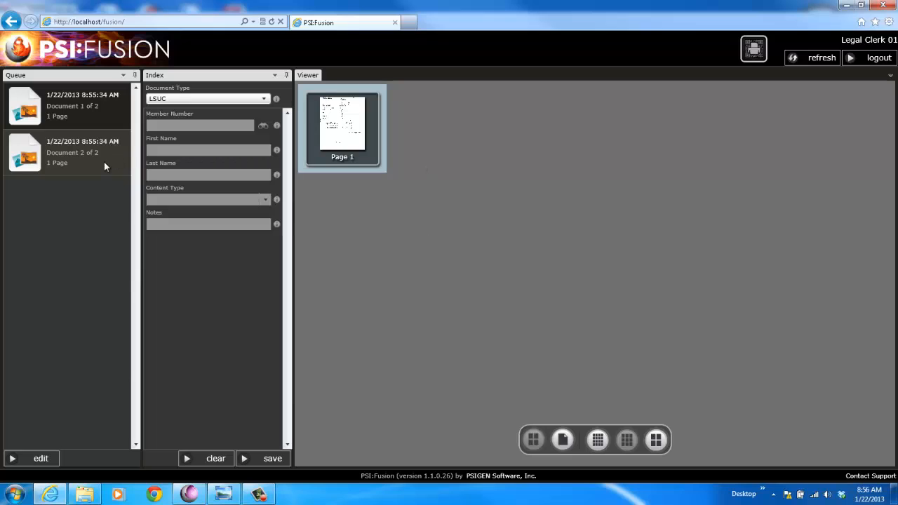
mouse_move(507, 347)
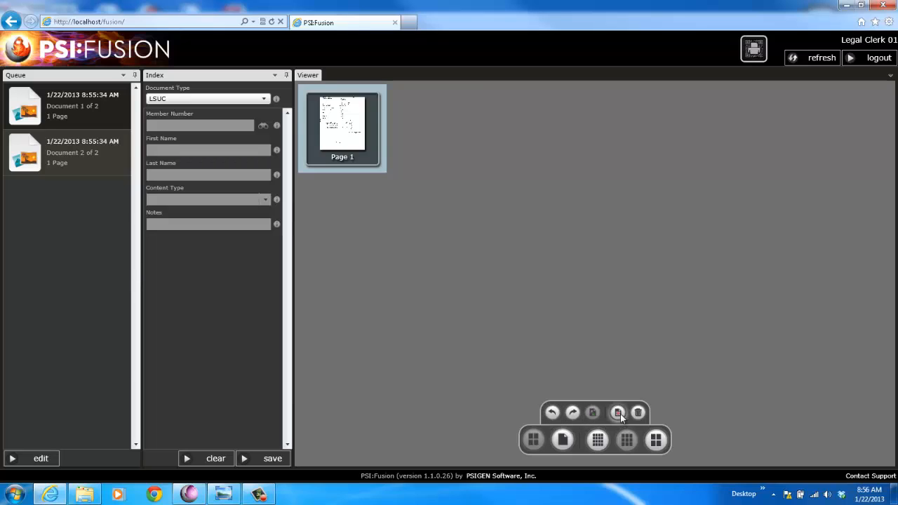
mouse_move(637, 413)
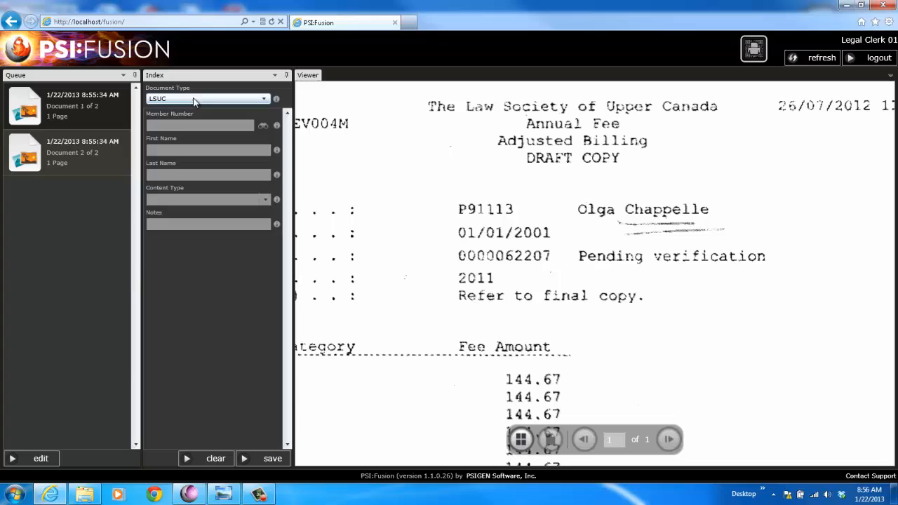
Enter member number P9111 in the LSUC index form
left_click(200, 125)
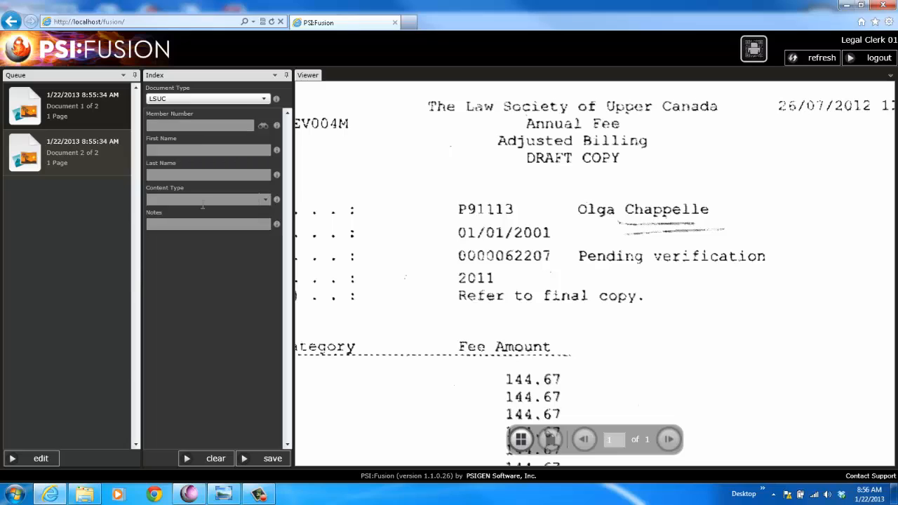
left_click(199, 125)
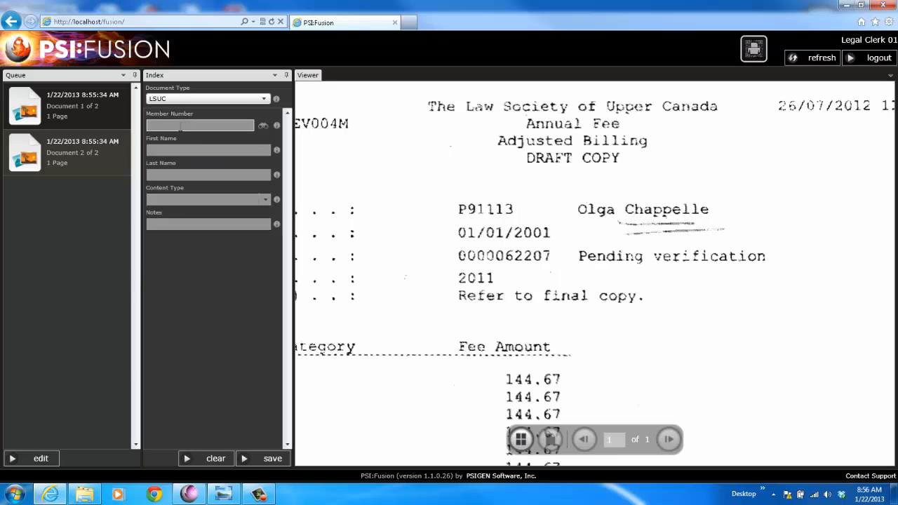
type("P")
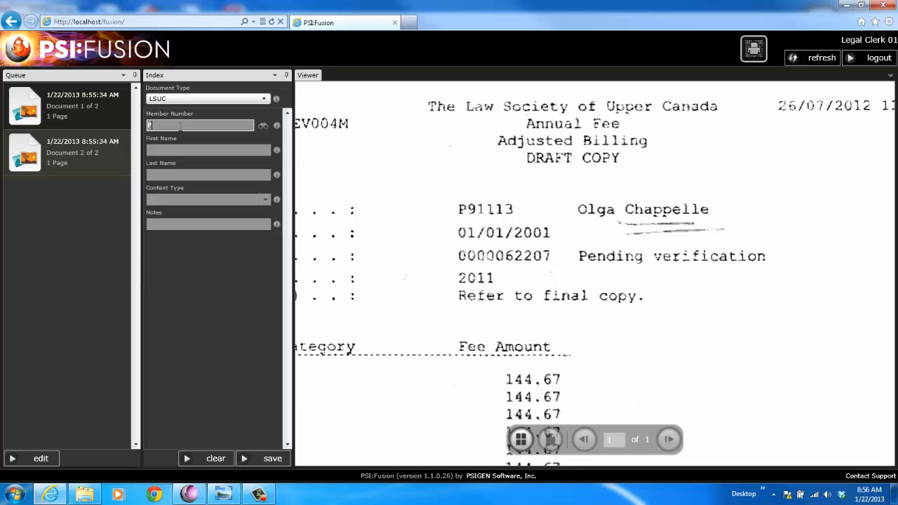
type("P91113")
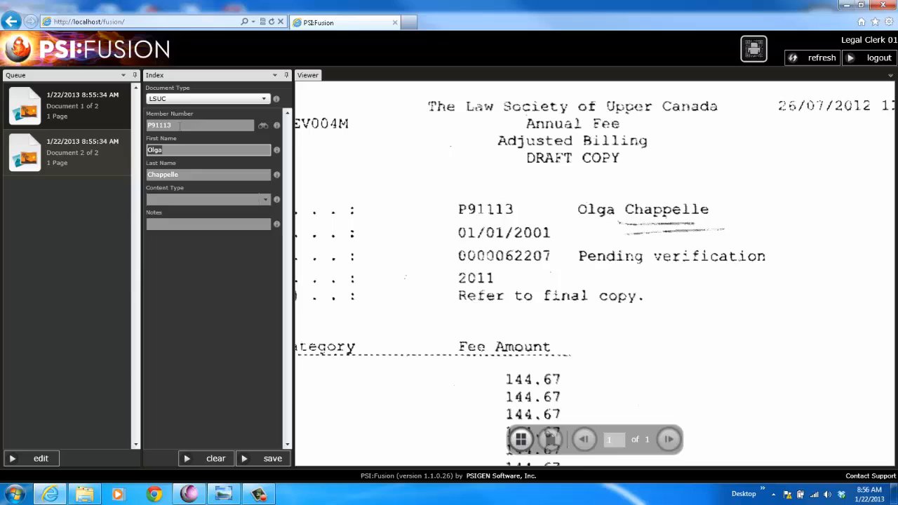
mouse_move(248, 193)
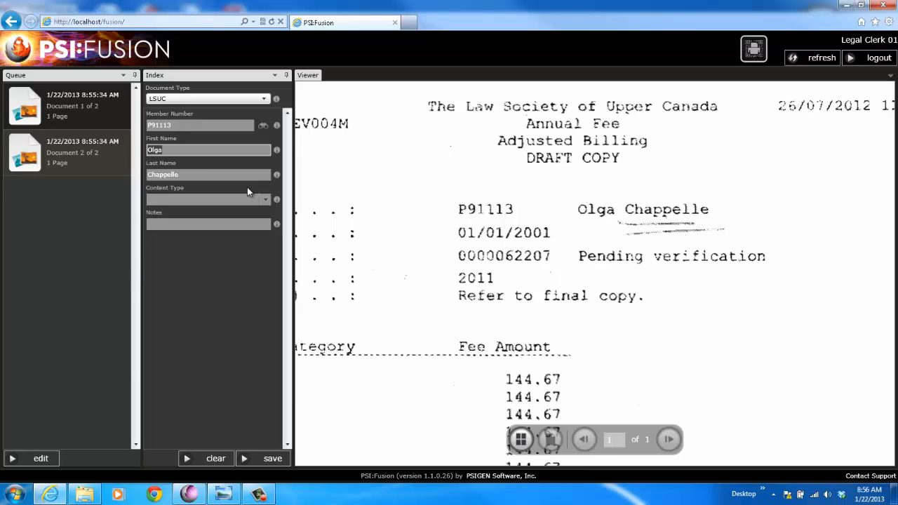
mouse_move(243, 191)
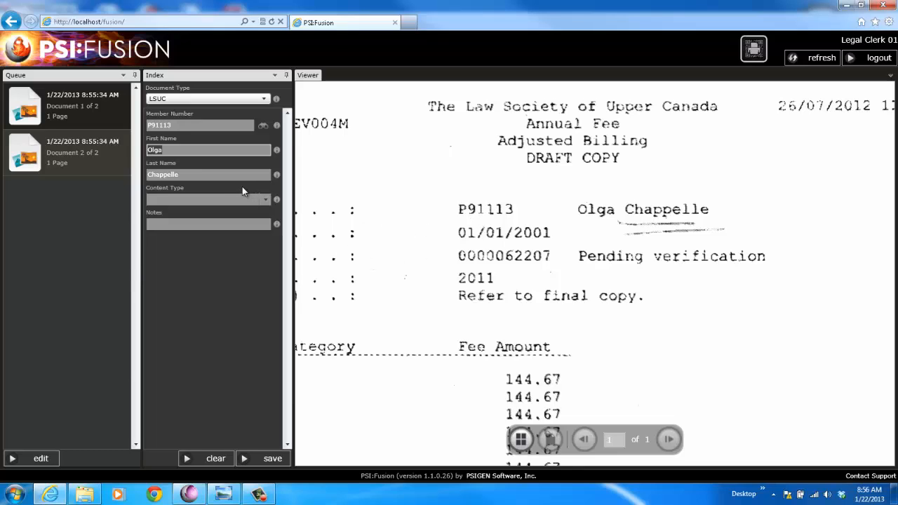
Set Content Type to Annual Fee, add a re-payment note, and save
left_click(207, 200)
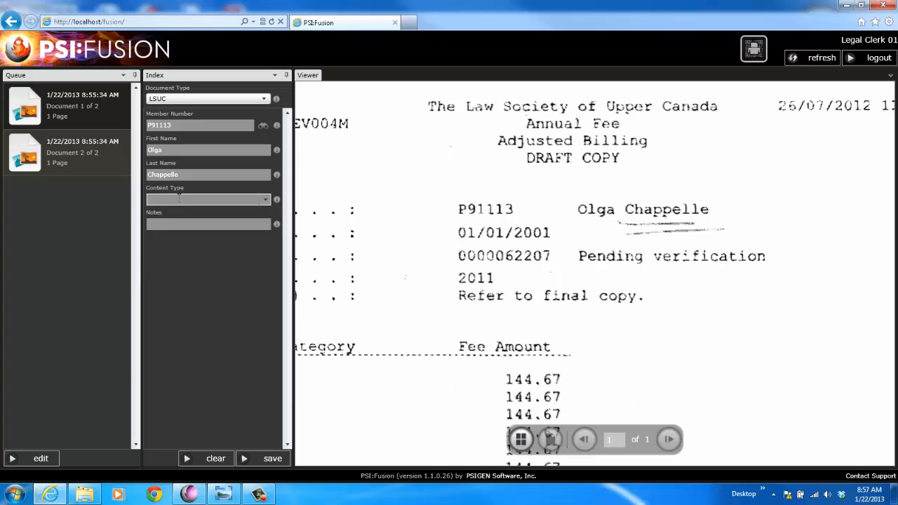
type("cert")
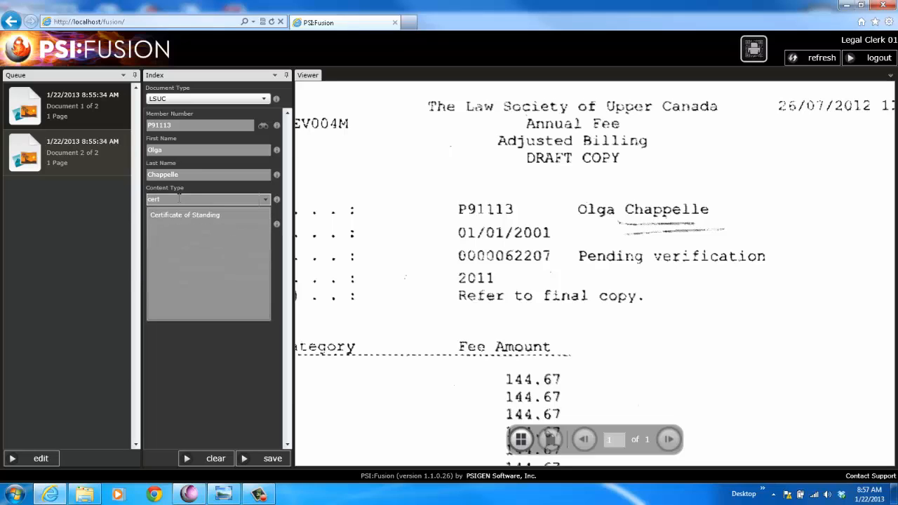
type("ann")
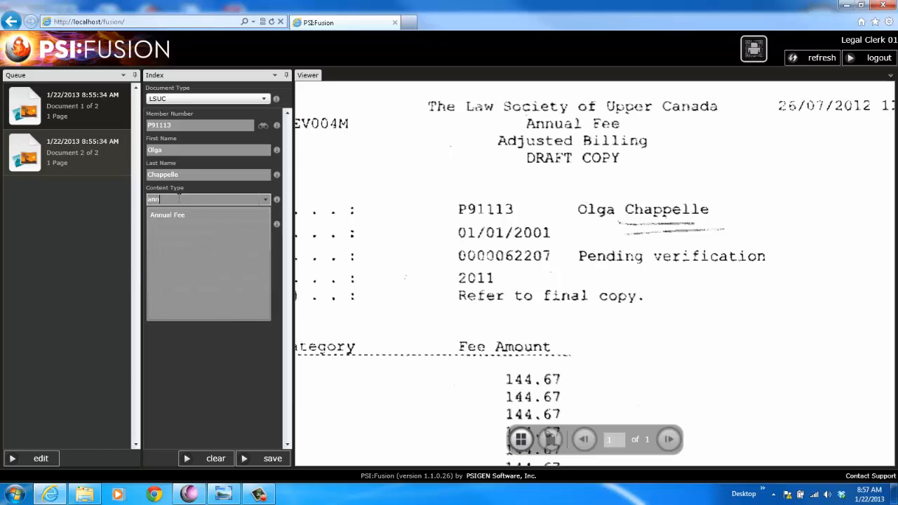
mouse_move(175, 214)
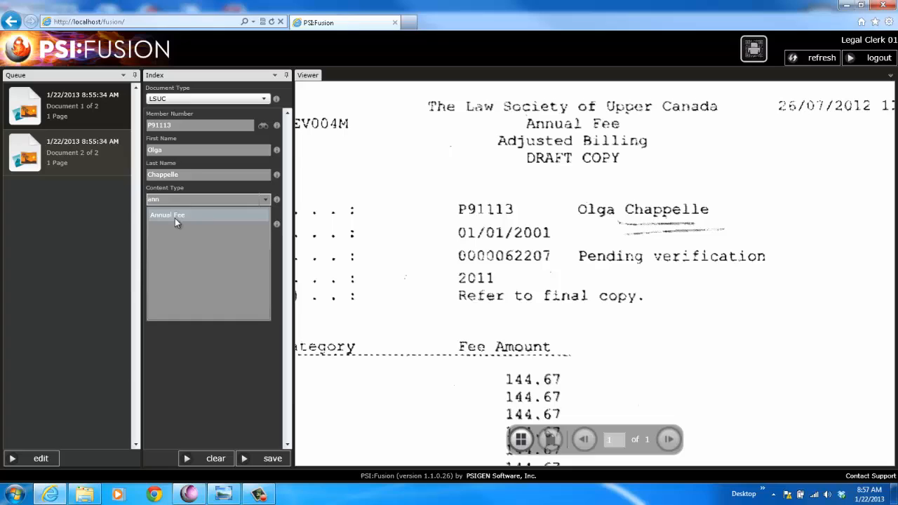
left_click(167, 215)
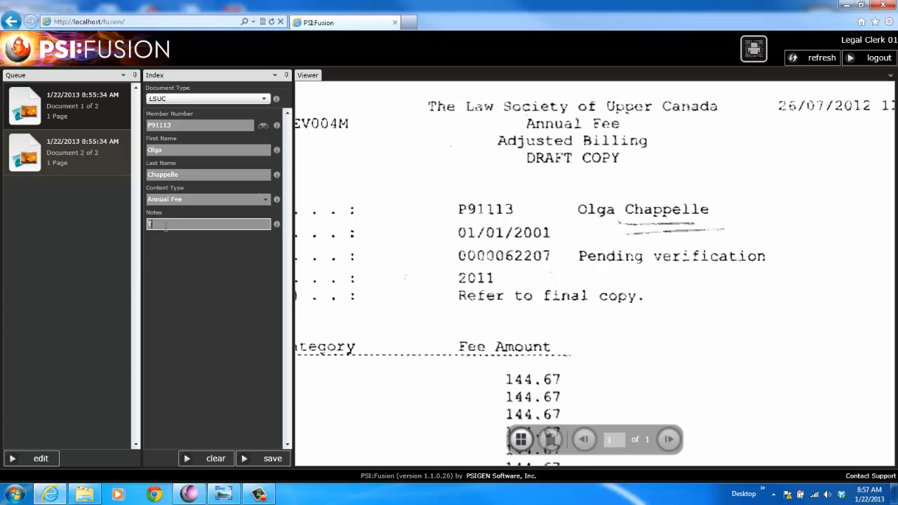
type("This is a re-payment")
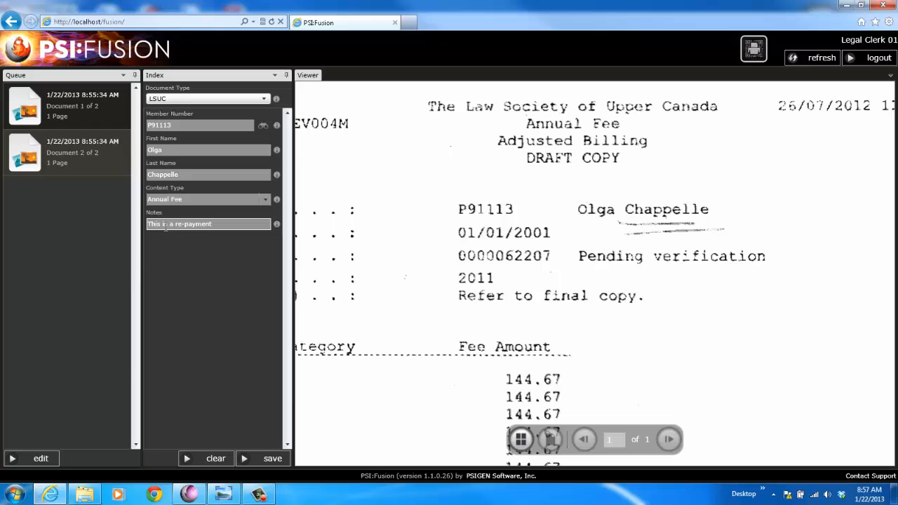
left_click(272, 458)
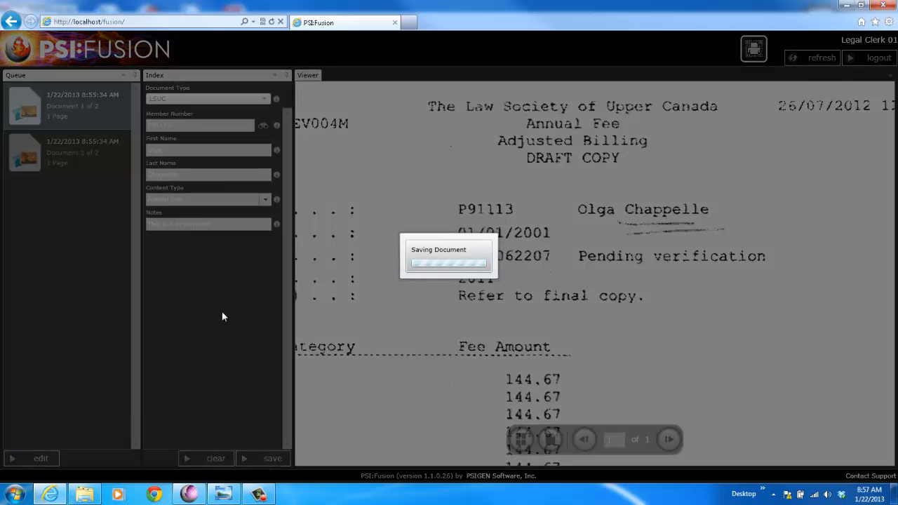
Let the document finish saving, then log out of the clerk session
left_click(272, 458)
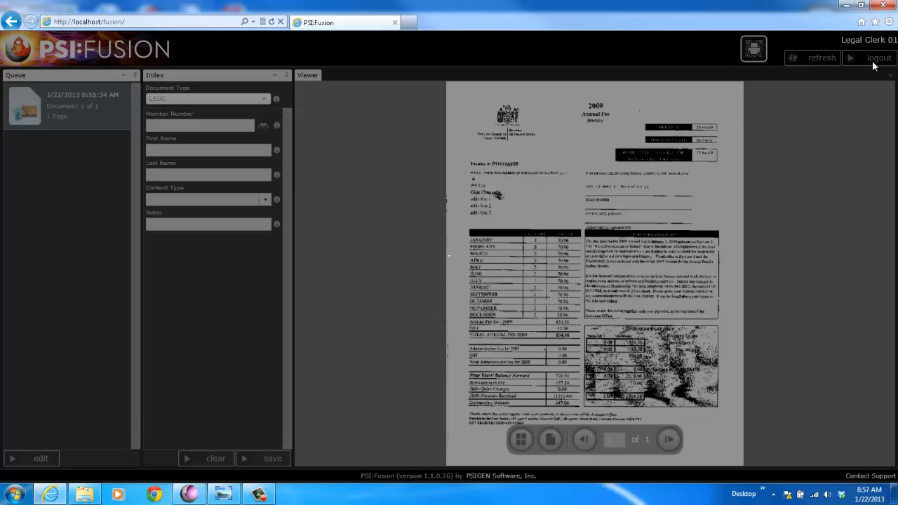
left_click(878, 58)
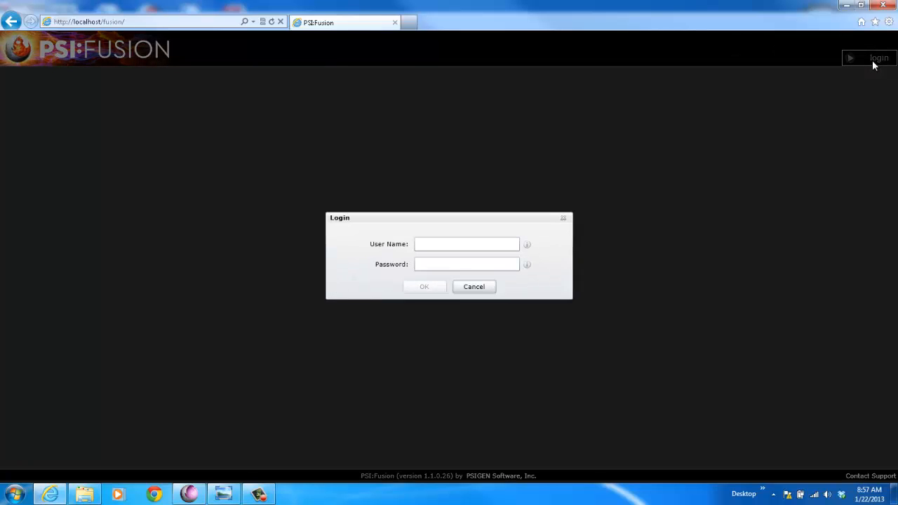
Sign in as legalsup, dismiss the empty-queue notice, and open team management
left_click(466, 244)
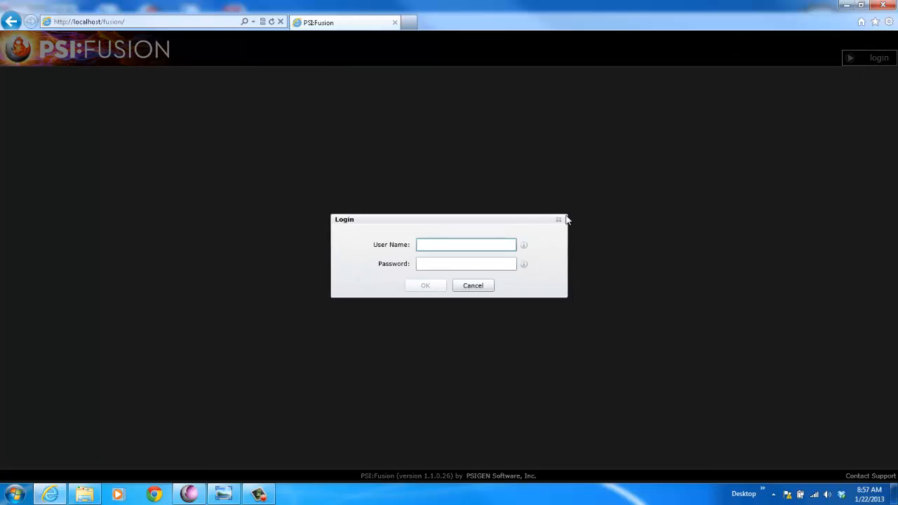
type("legalsup")
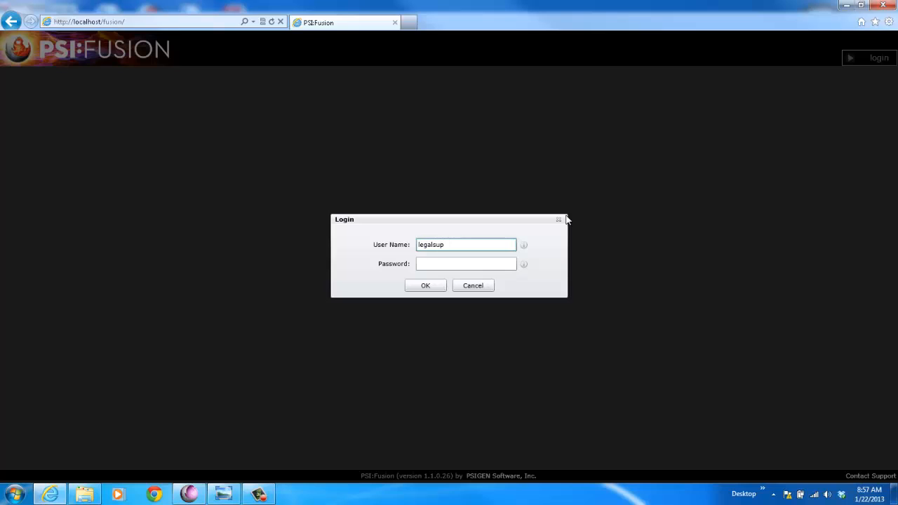
left_click(465, 263)
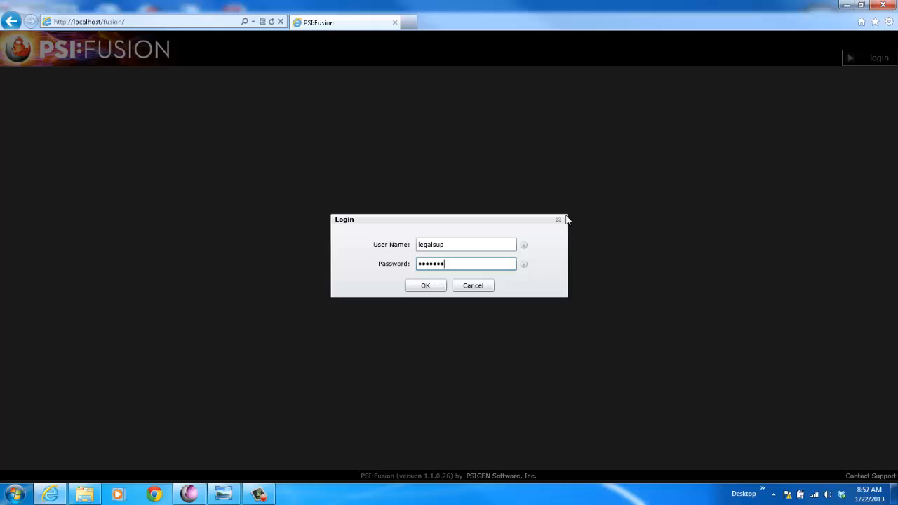
type("x")
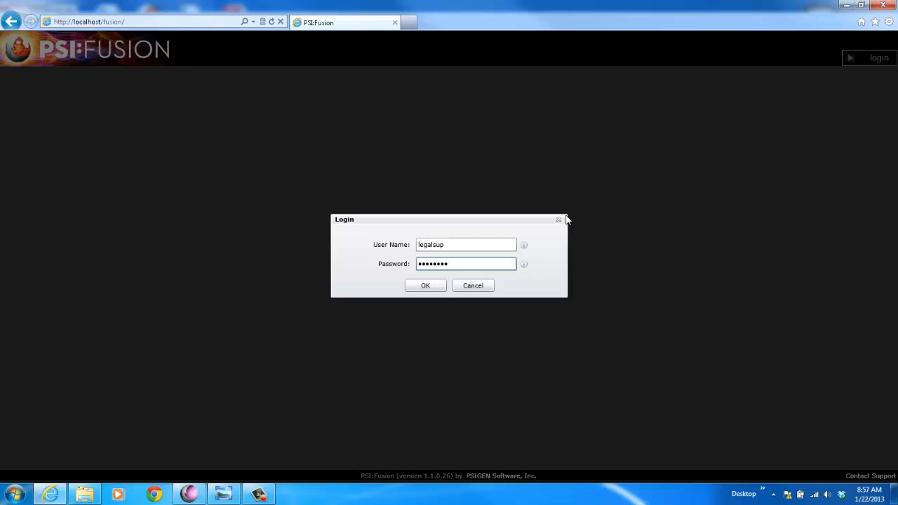
left_click(425, 286)
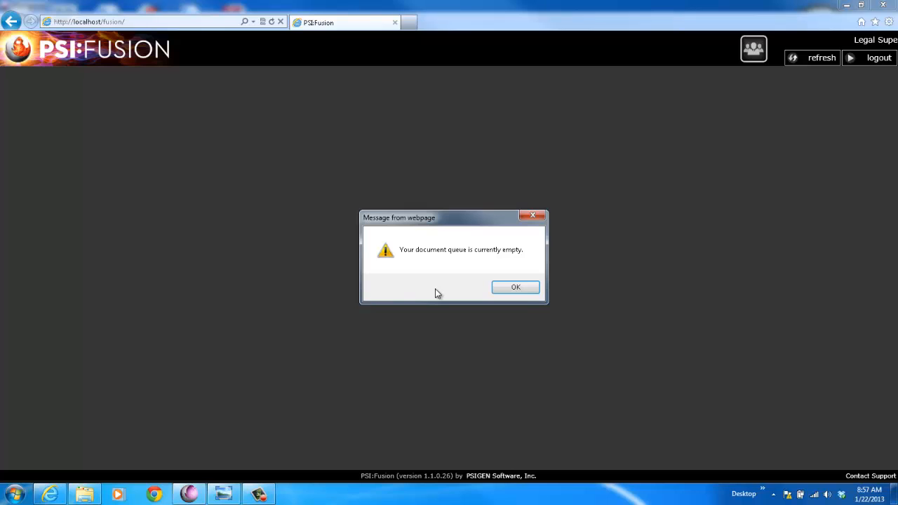
left_click(516, 287)
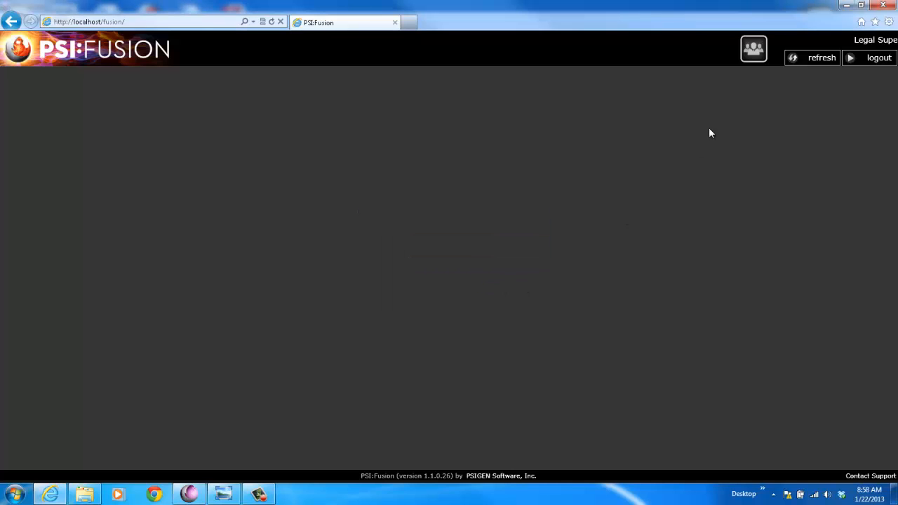
left_click(753, 48)
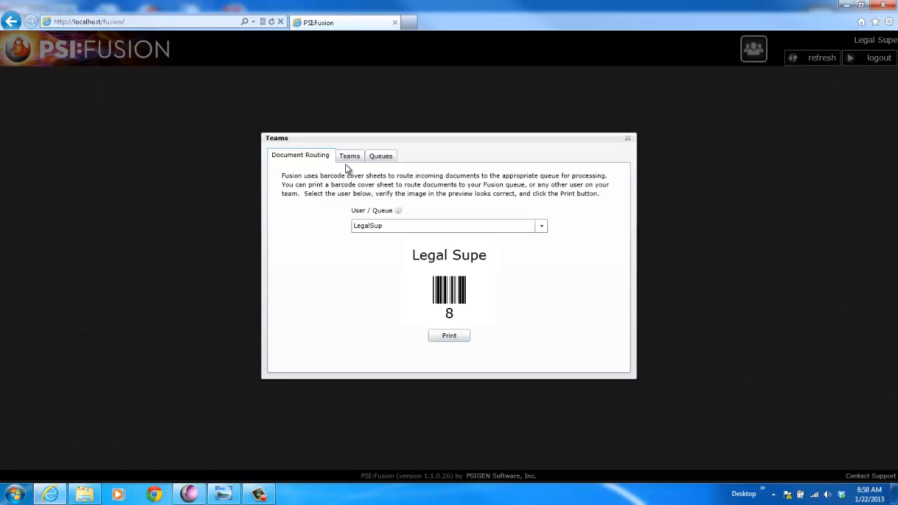
Inspect the Legal team's Users and Document Types, then view members' queue counts
left_click(349, 155)
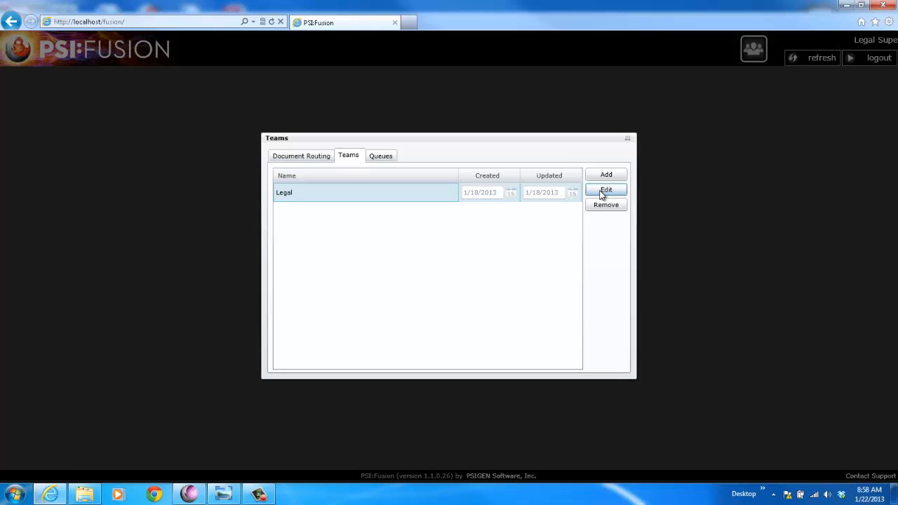
left_click(605, 190)
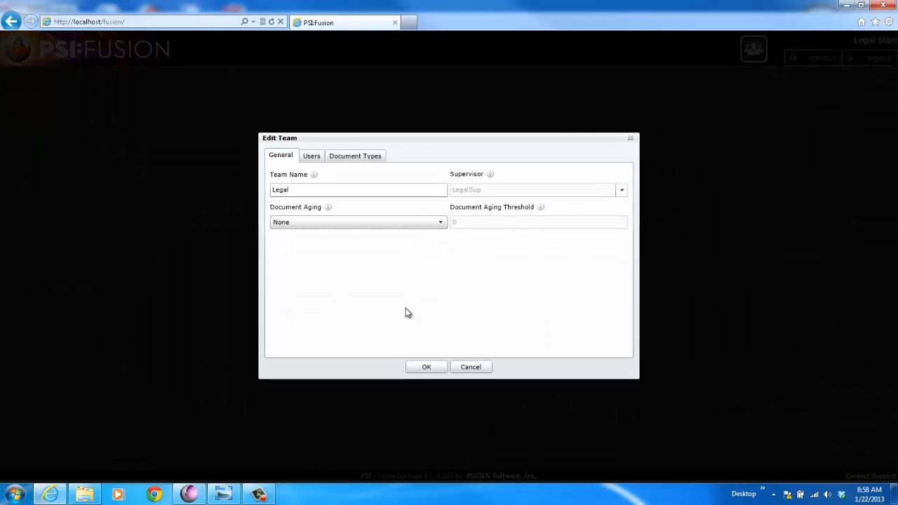
left_click(311, 155)
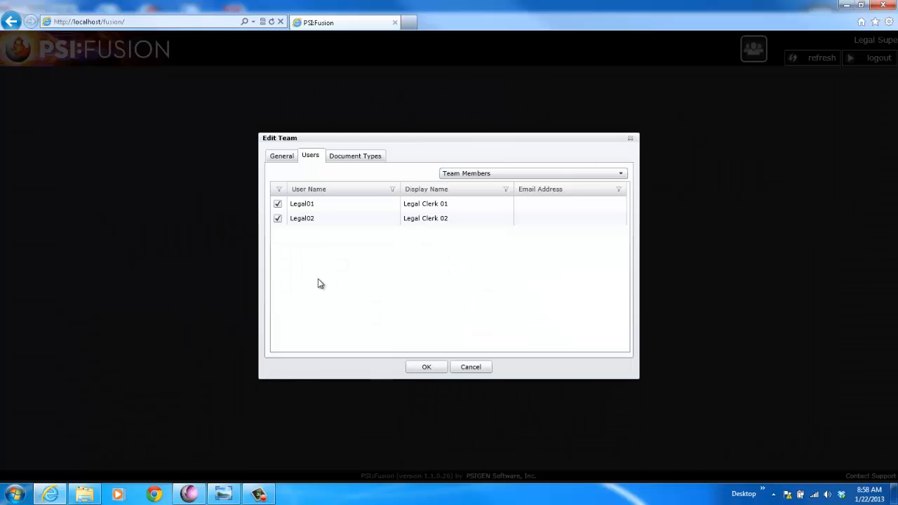
mouse_move(334, 233)
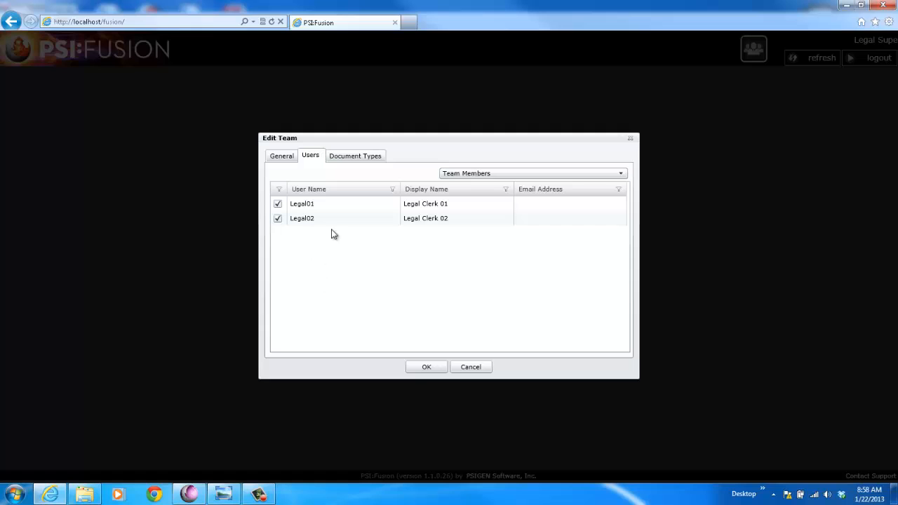
left_click(355, 155)
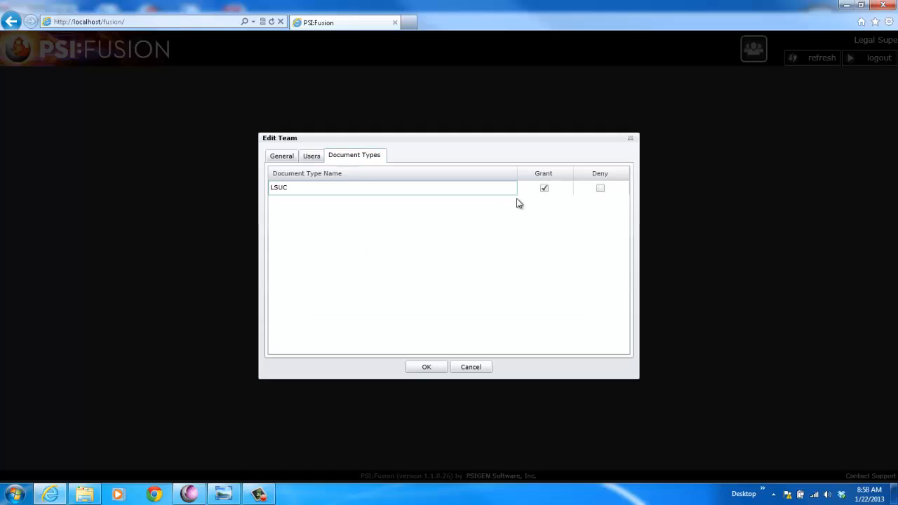
mouse_move(491, 302)
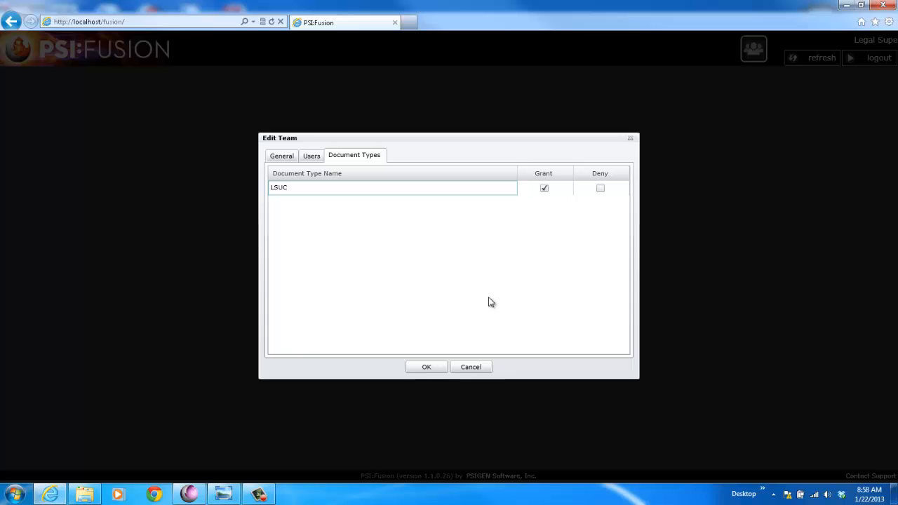
left_click(470, 366)
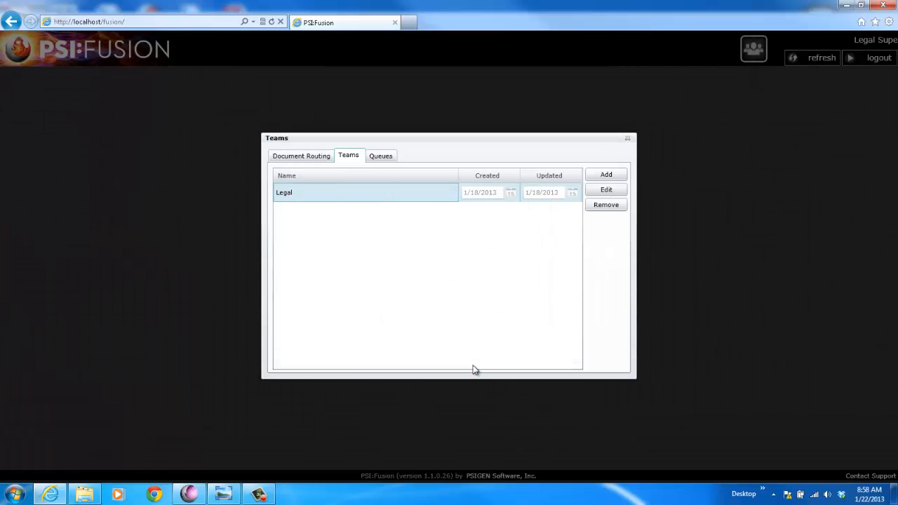
left_click(380, 155)
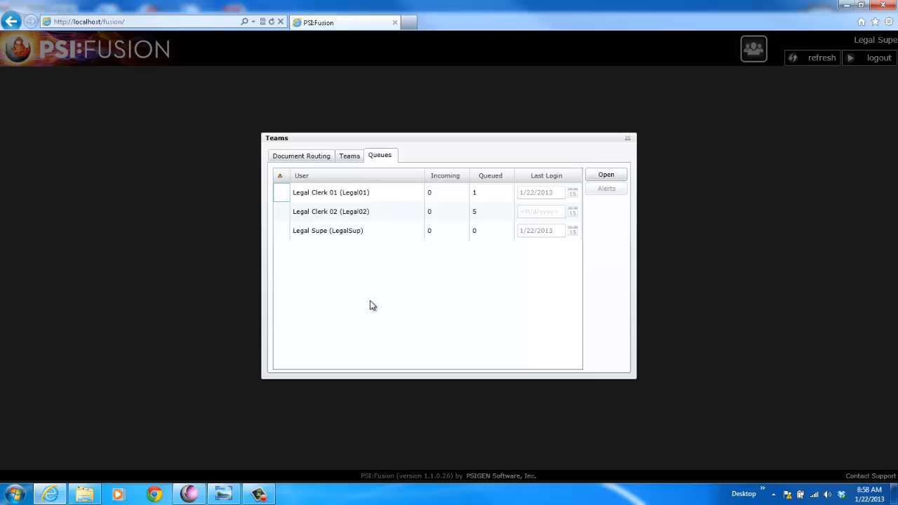
Select Legal Clerk 02 (Legal02) under Queues and open their five-document queue
left_click(330, 211)
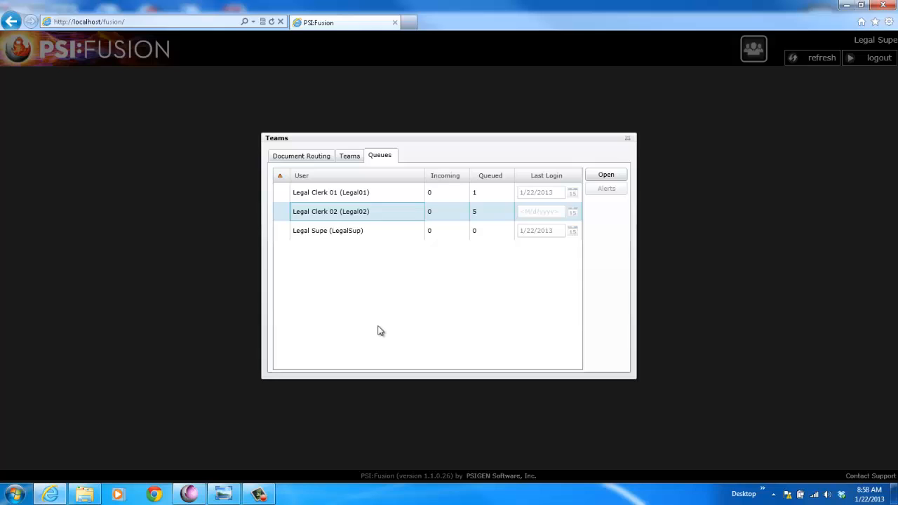
mouse_move(469, 317)
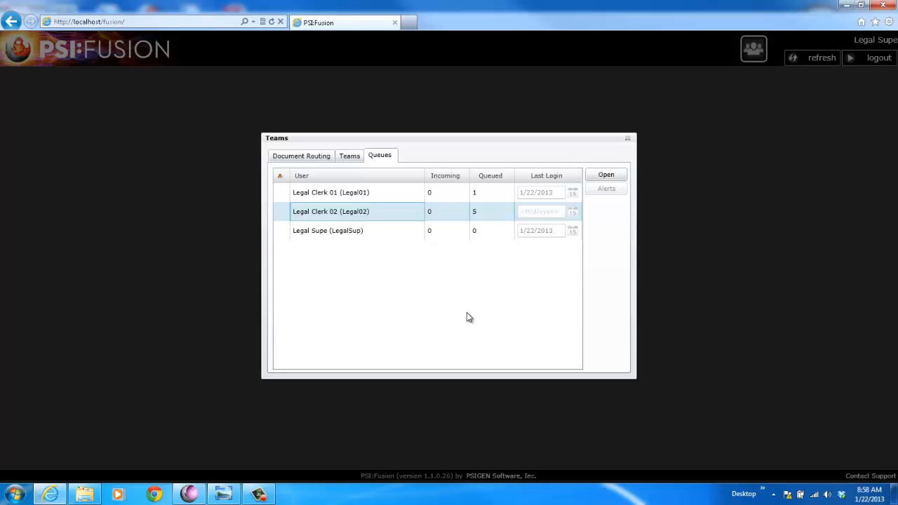
left_click(606, 175)
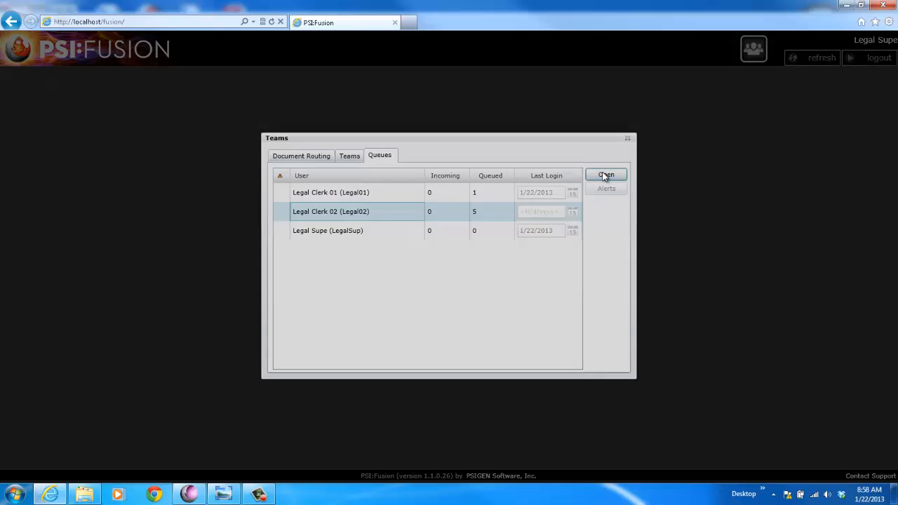
left_click(606, 175)
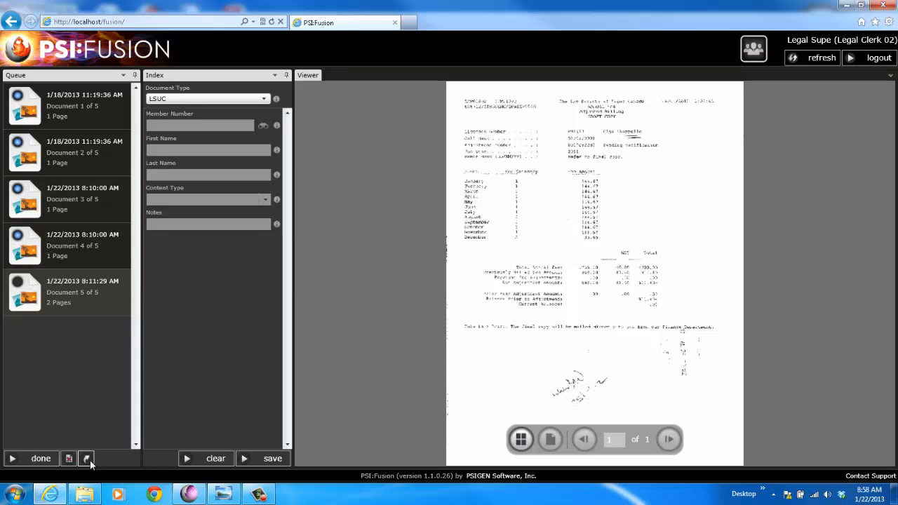
Route four selected documents to Legal01, confirming, then sign out of the supervisor session
left_click(86, 458)
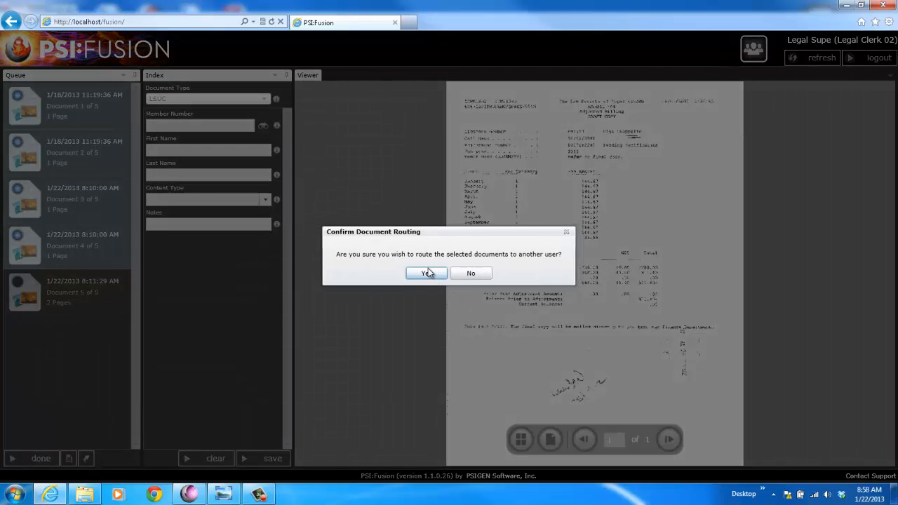
left_click(425, 272)
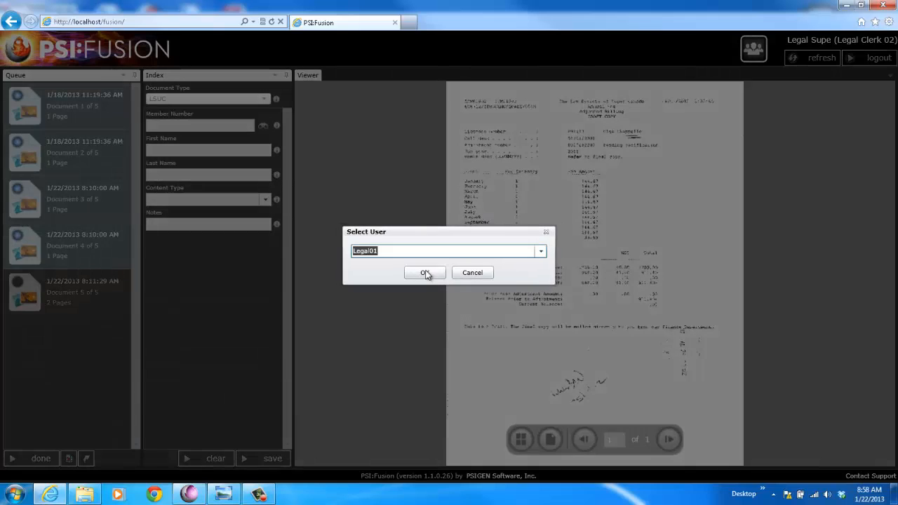
left_click(425, 272)
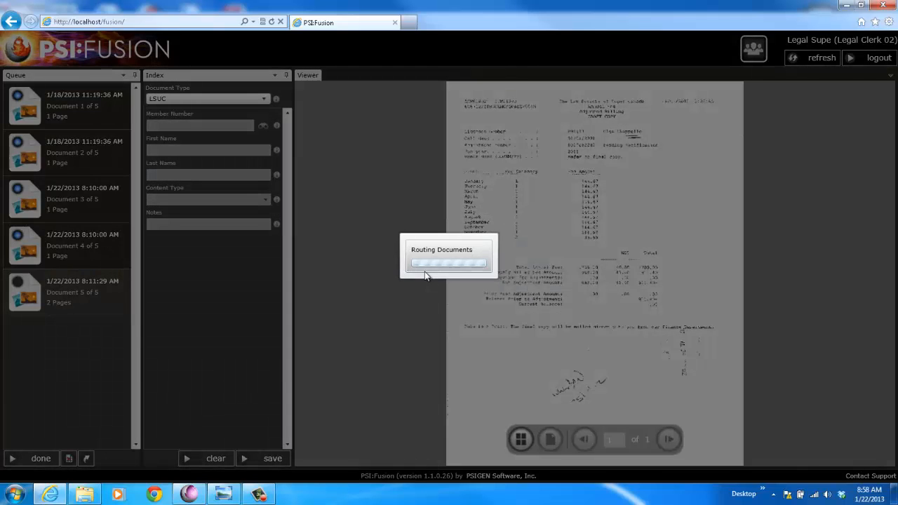
left_click(272, 458)
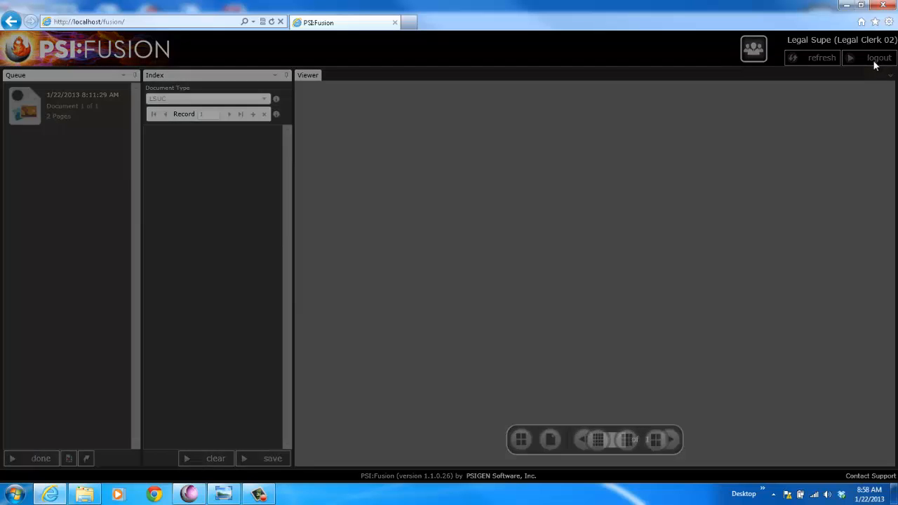
left_click(879, 57)
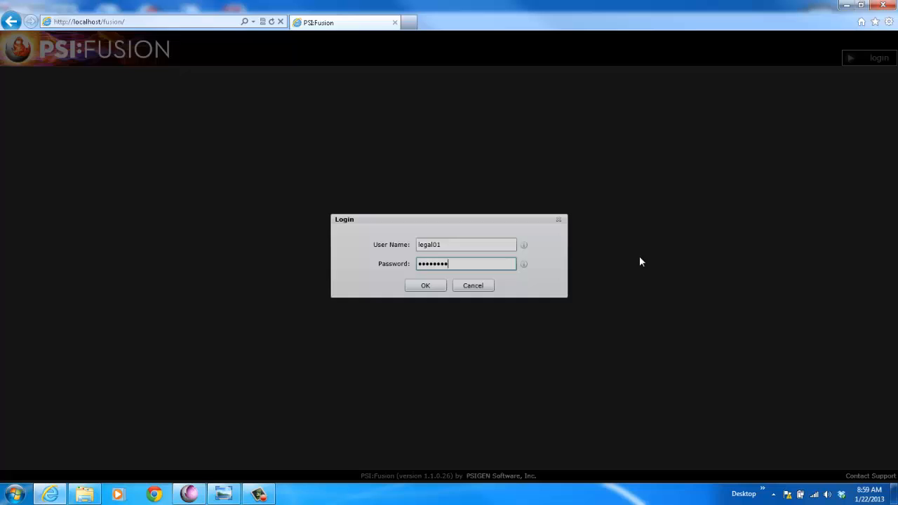
Log in with legal01's credentials to reach Legal Clerk 01's five-document queue
left_click(425, 285)
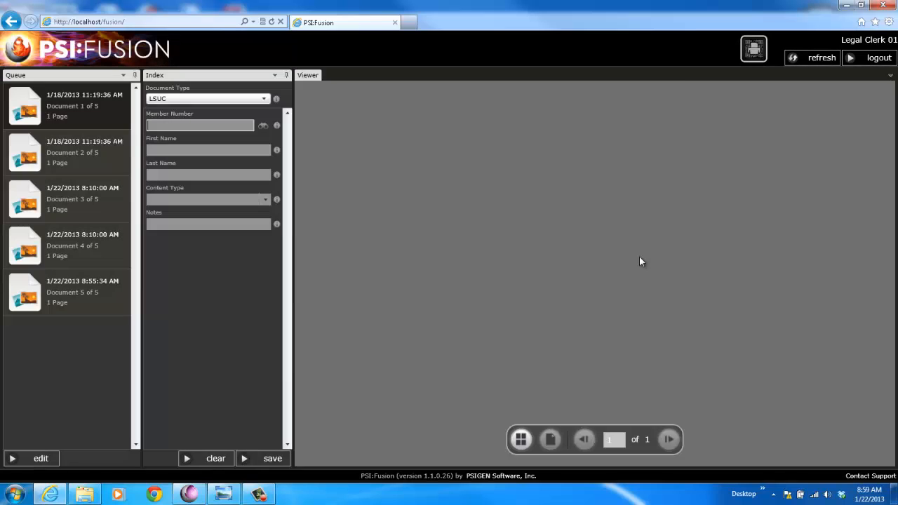